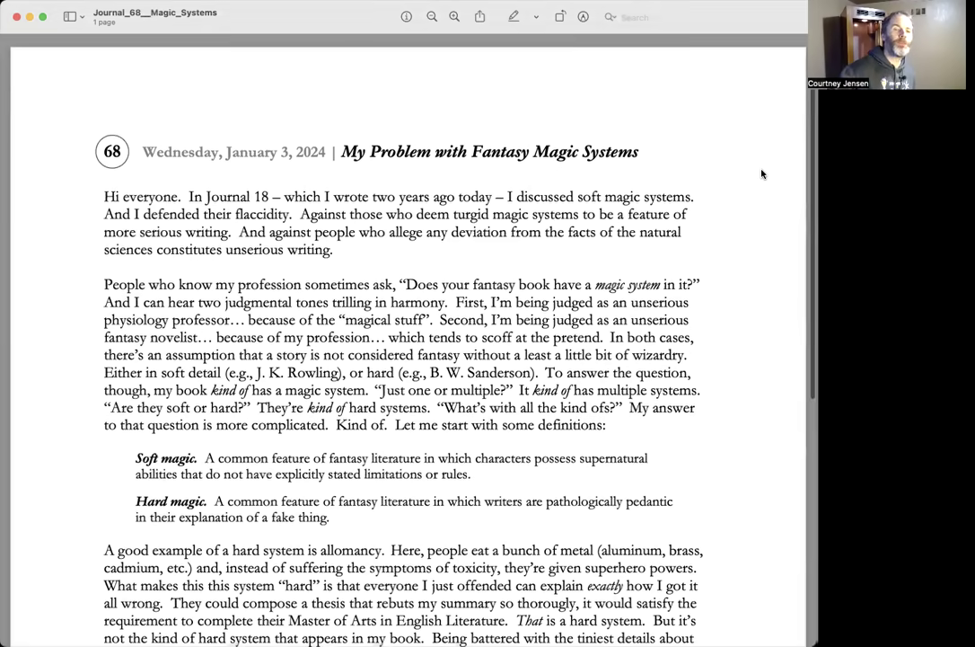
scroll(down, 3)
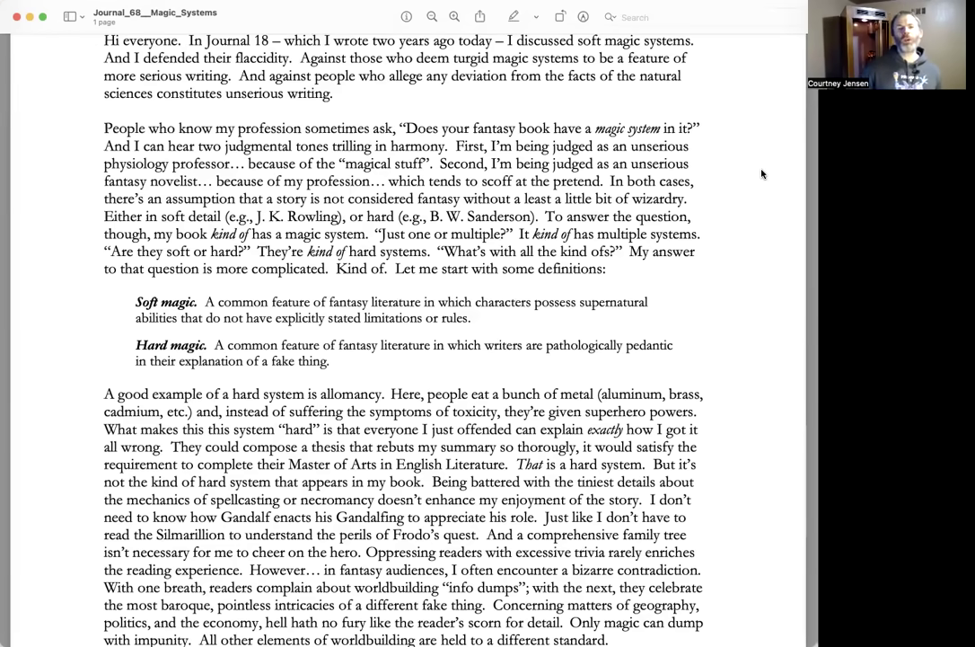
scroll(down, 3)
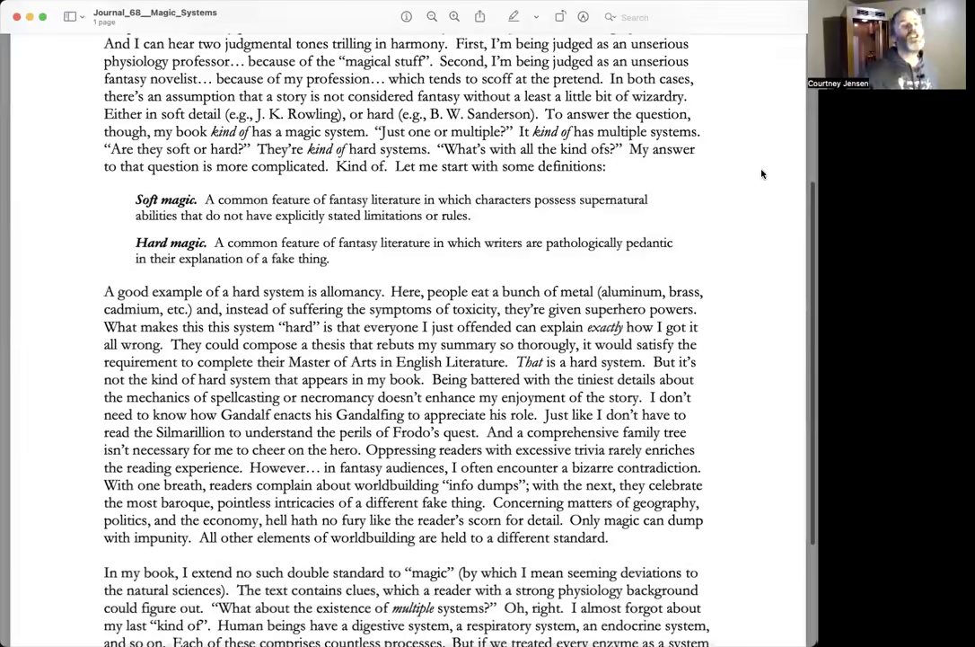
scroll(down, 3)
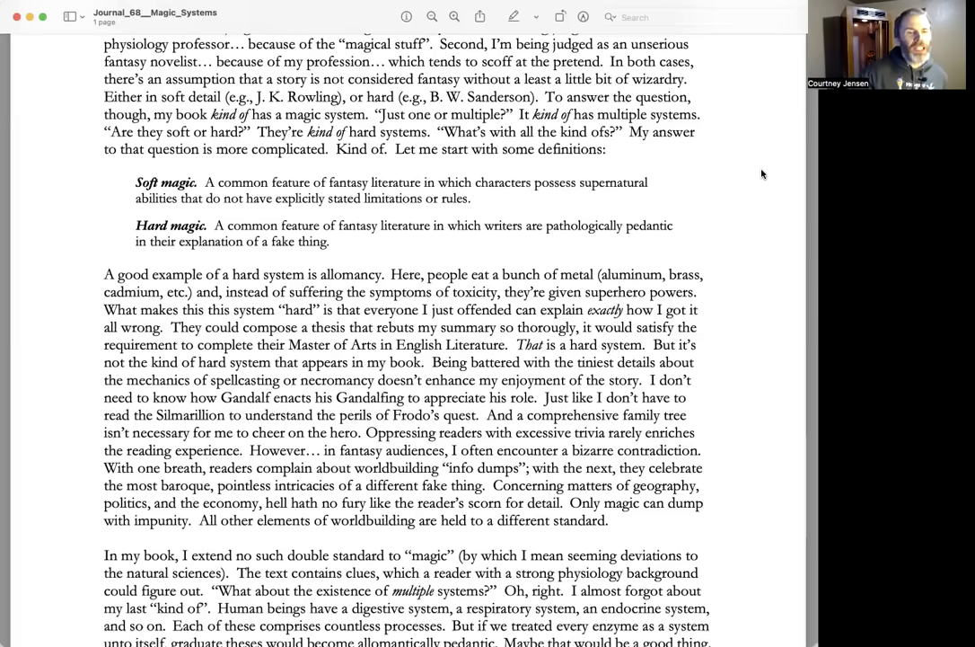
scroll(down, 3)
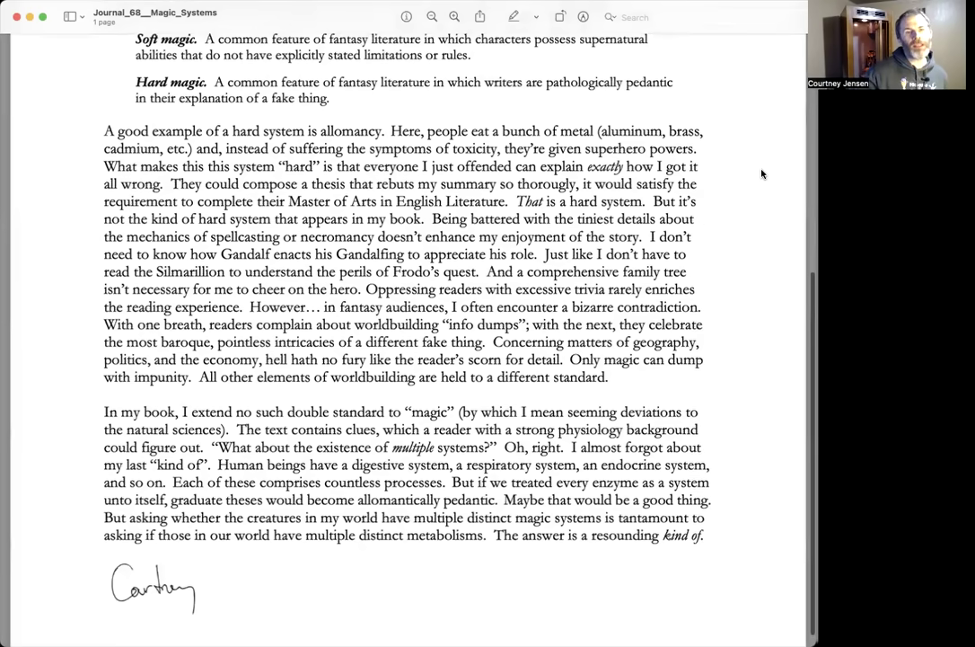